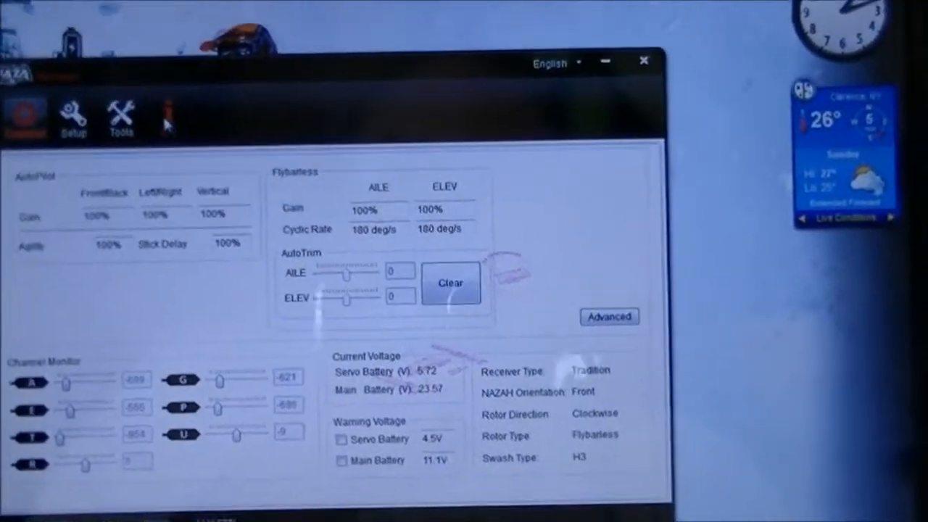
Show the controller's user and version information page.
{"action": "left_click", "coordinate": [167, 116]}
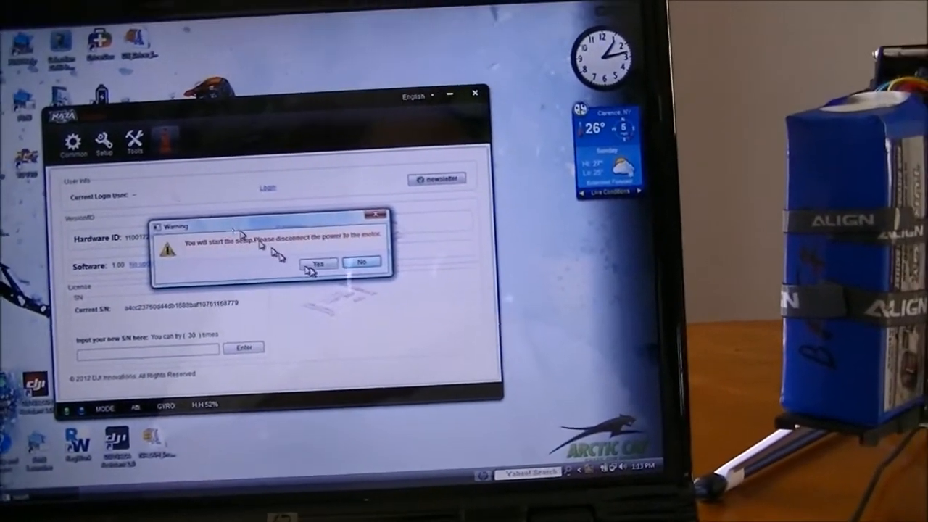
{"action": "left_click", "coordinate": [317, 263]}
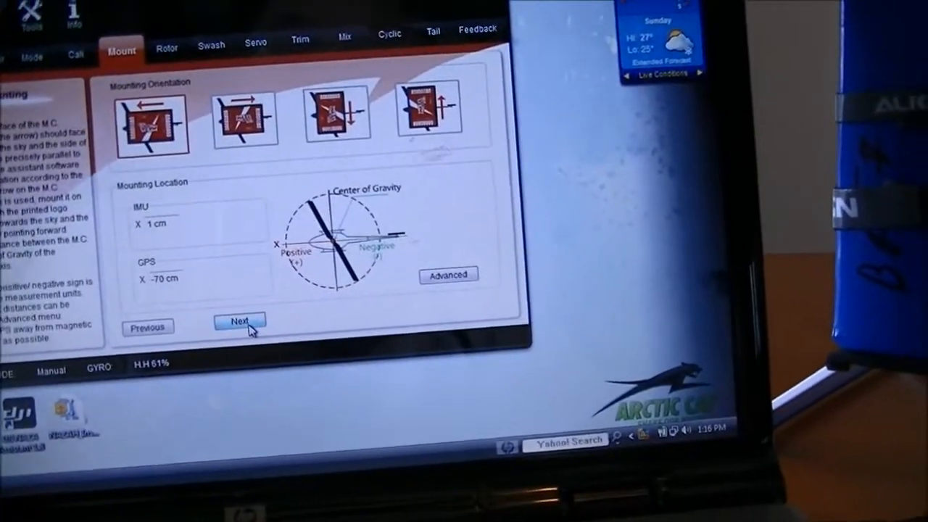
Advance to the main rotor step, keeping clockwise direction and flybarless head.
{"action": "left_click", "coordinate": [240, 321]}
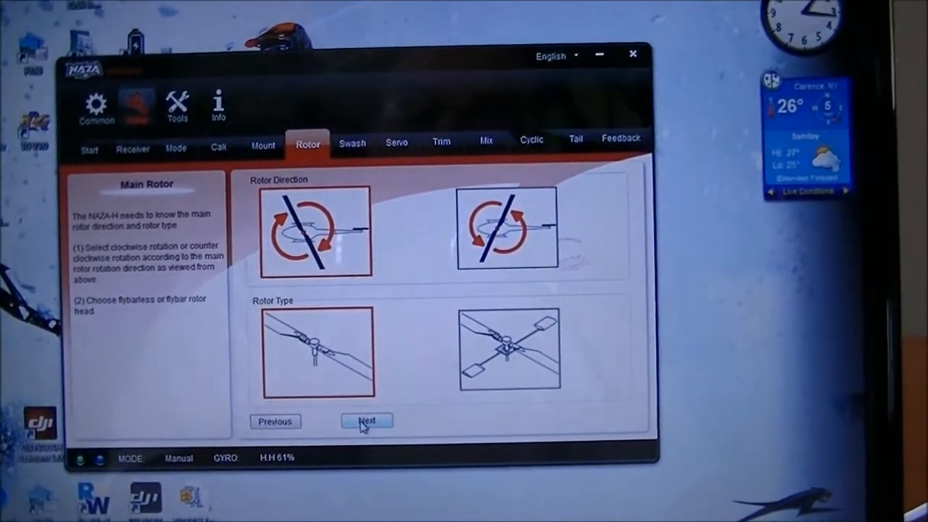
{"action": "left_click", "coordinate": [367, 421]}
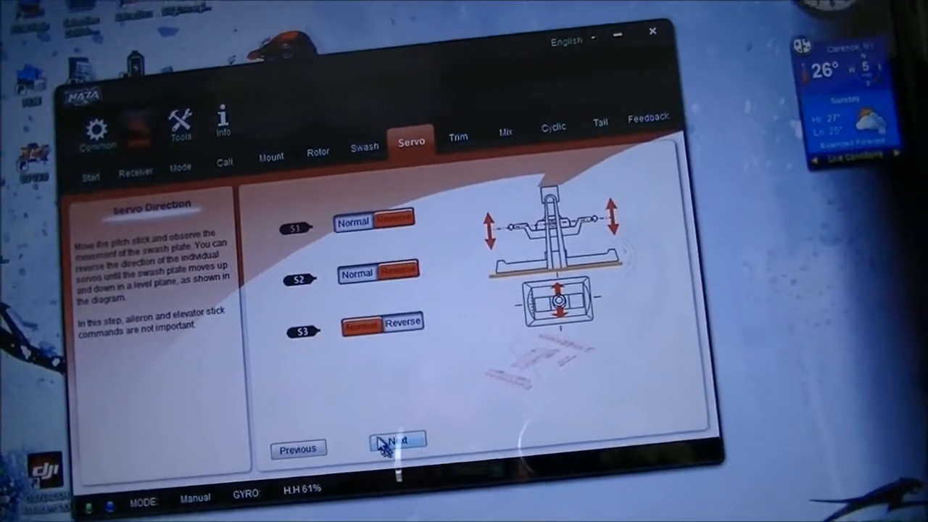
{"action": "left_click", "coordinate": [397, 440]}
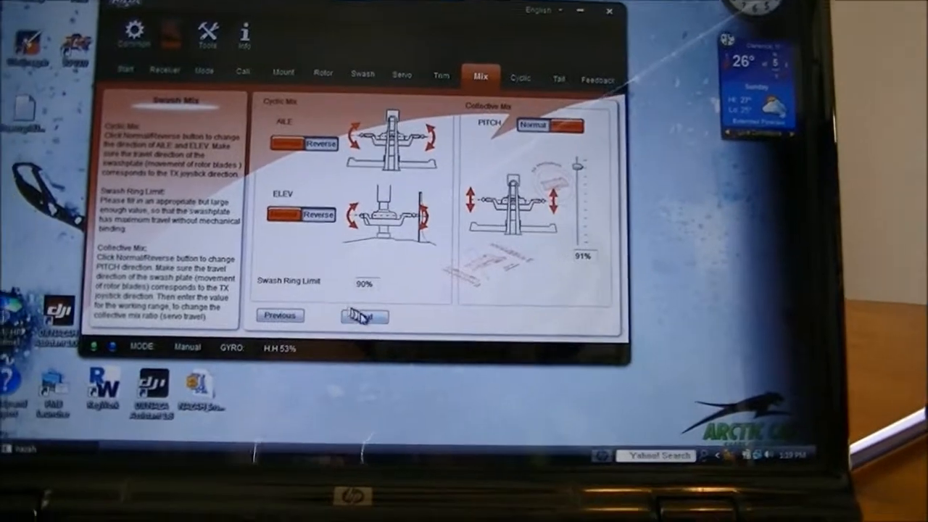
Advance from swash mix to the cyclic pitch step, showing Normal at 51.
{"action": "left_click", "coordinate": [365, 316]}
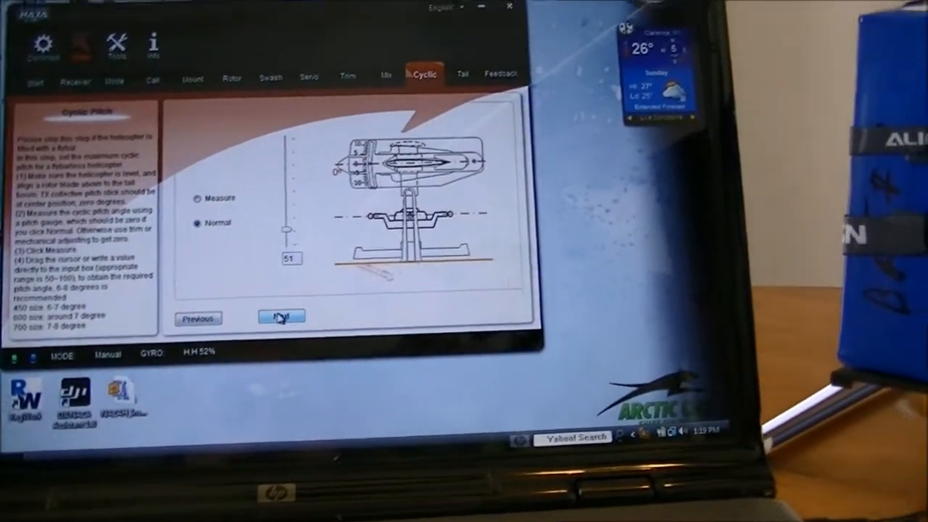